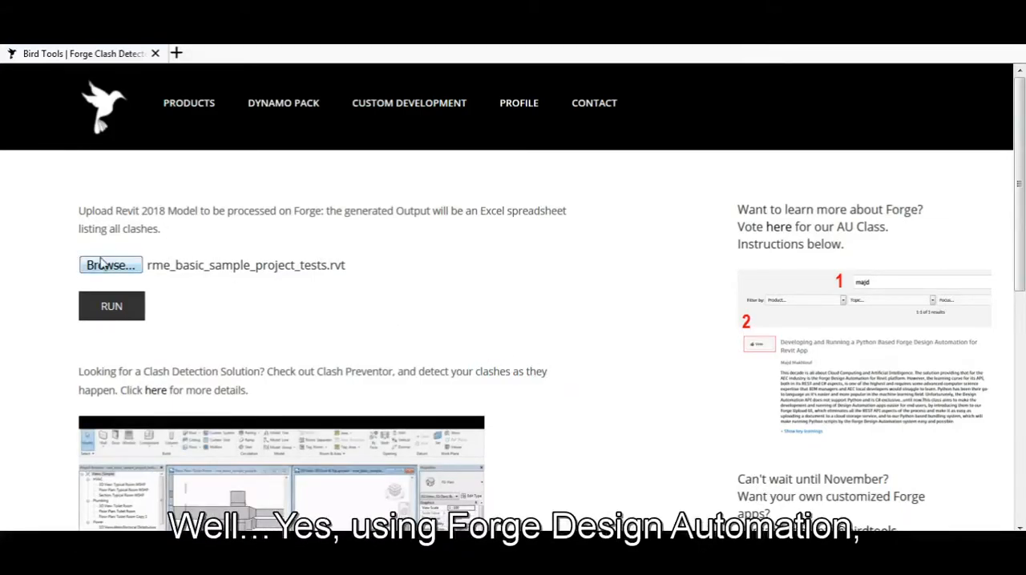
# - Select rme_basic_sample_project_tests_sp.rvt as the Revit model to upload
pyautogui.click(110, 265)
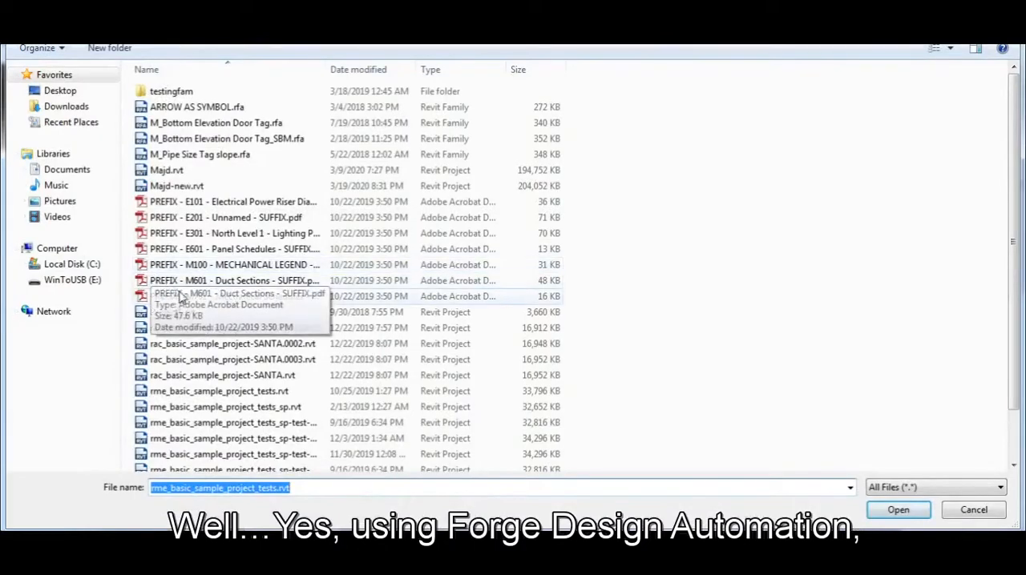
pyautogui.click(224, 406)
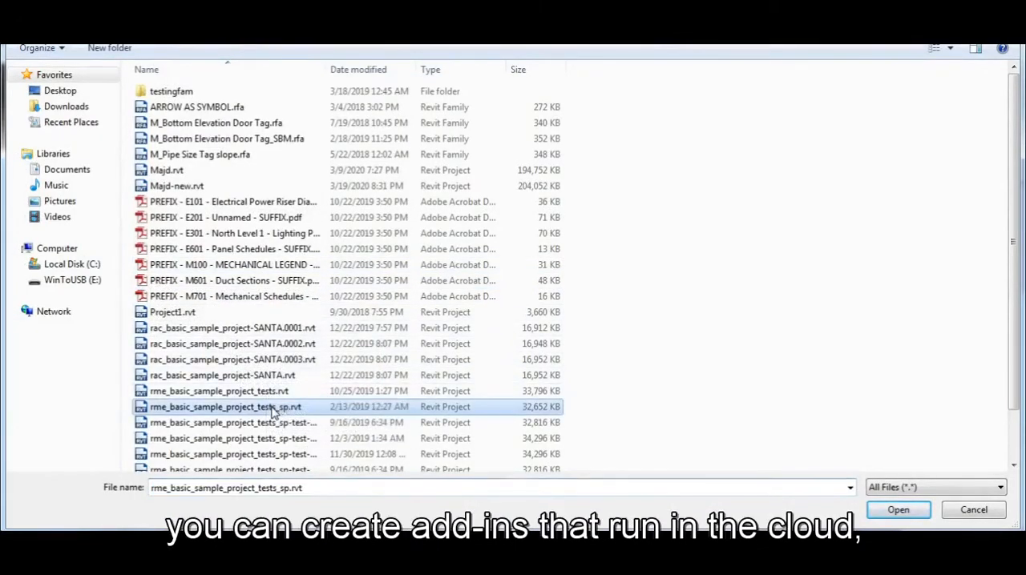
pyautogui.click(898, 510)
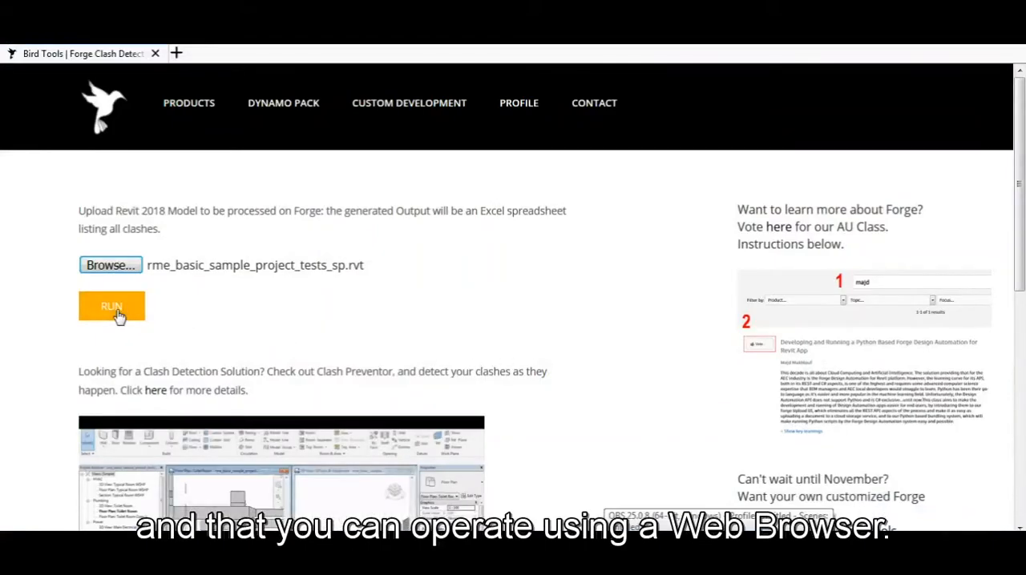
# - Run clash detection, download result.zip, and open its Clash Report.xlsx
pyautogui.click(110, 306)
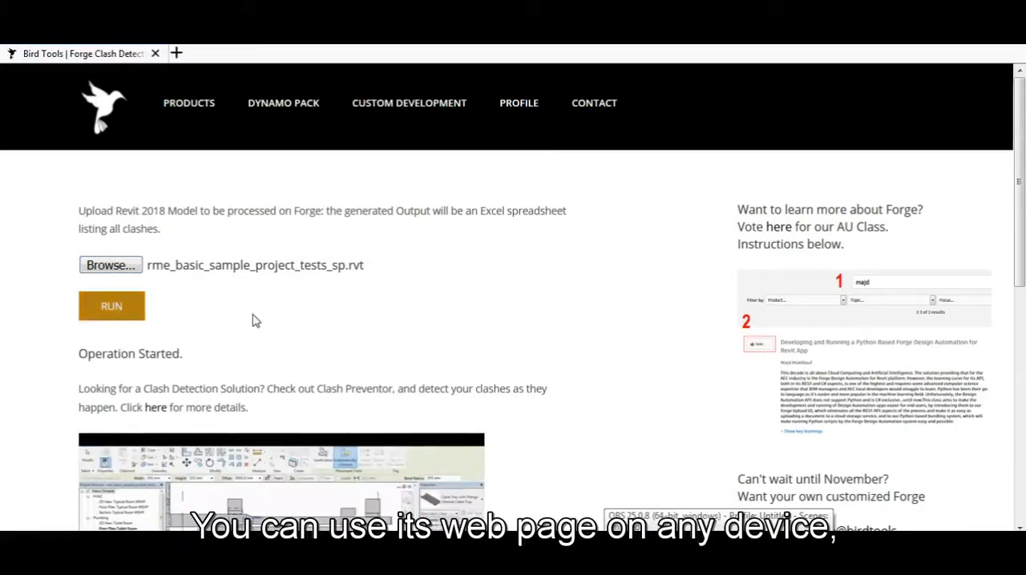
pyautogui.click(111, 306)
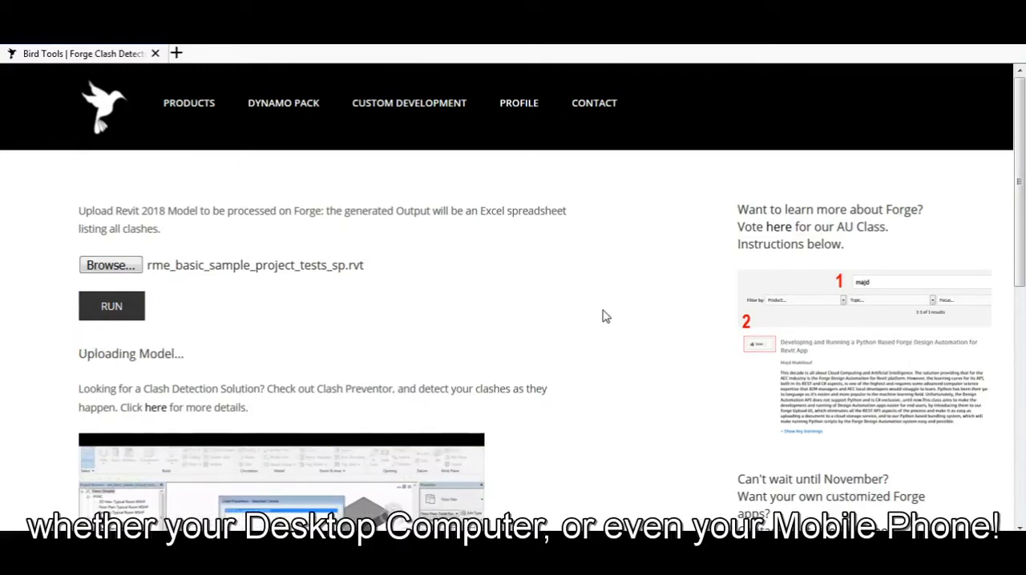
pyautogui.scroll(-3)
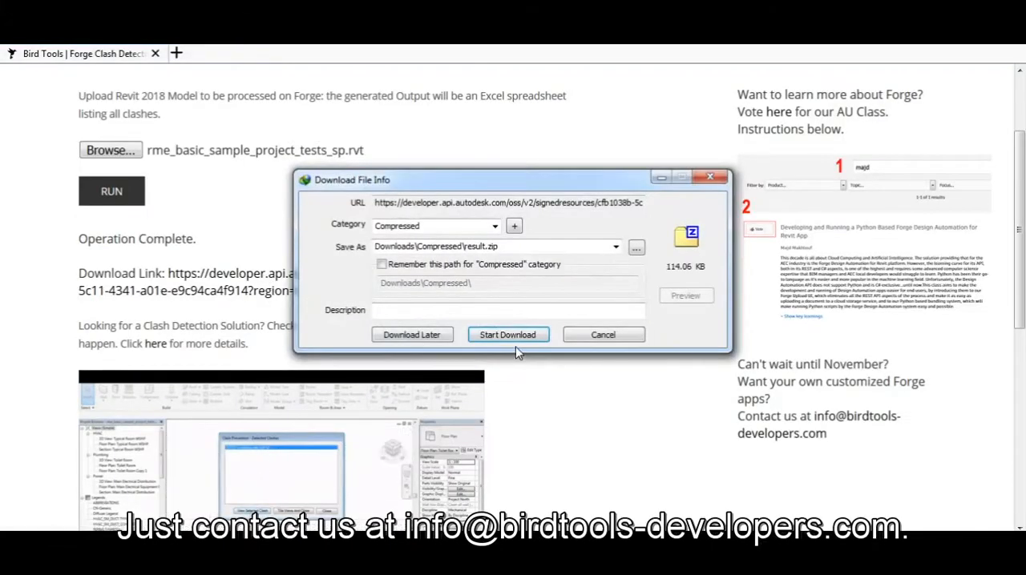
pyautogui.click(508, 334)
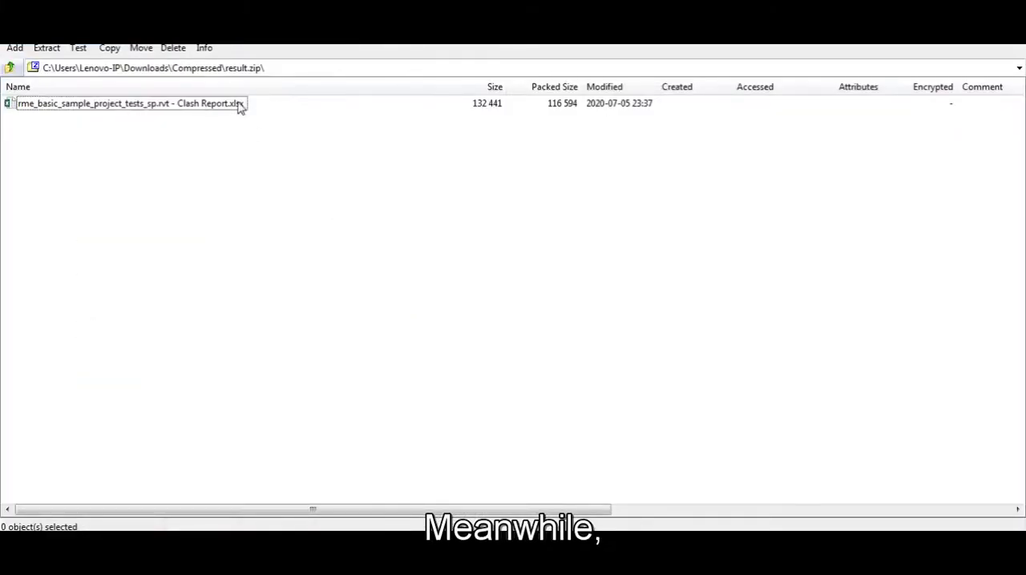
pyautogui.doubleClick(128, 103)
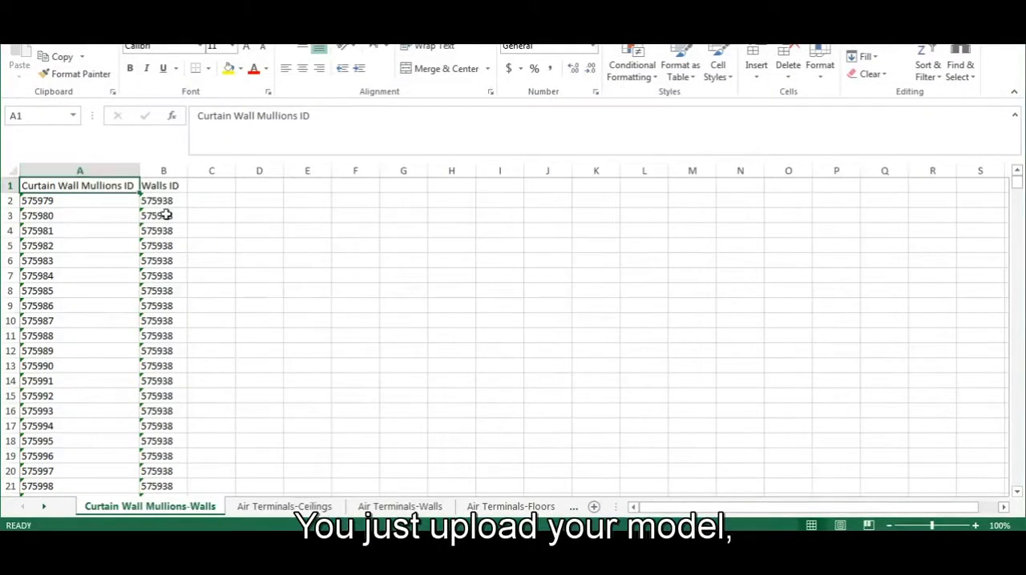
# - Browse two more clash sheets in the Excel report and scroll through their element ID pairs
pyautogui.click(284, 507)
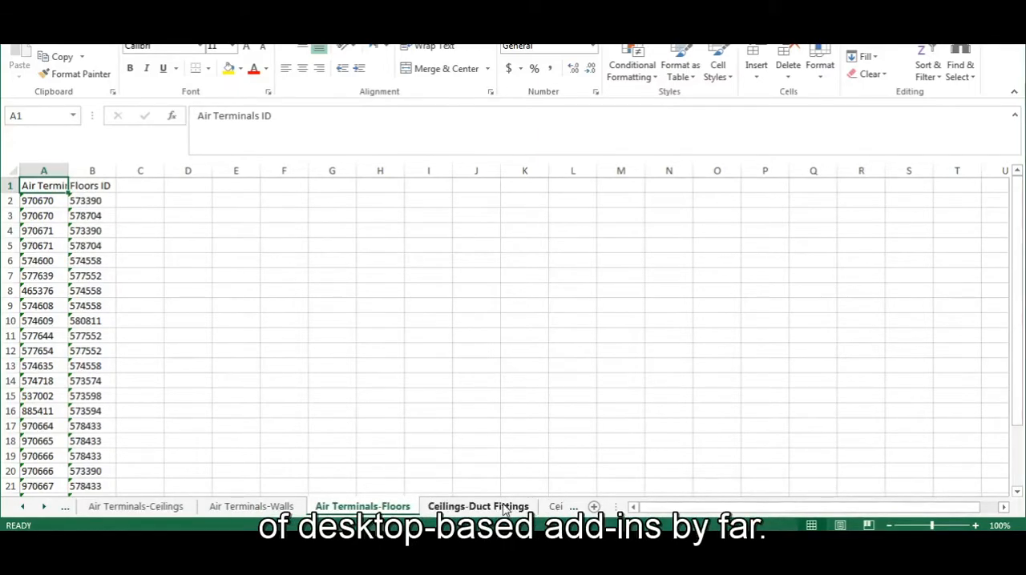
pyautogui.click(479, 506)
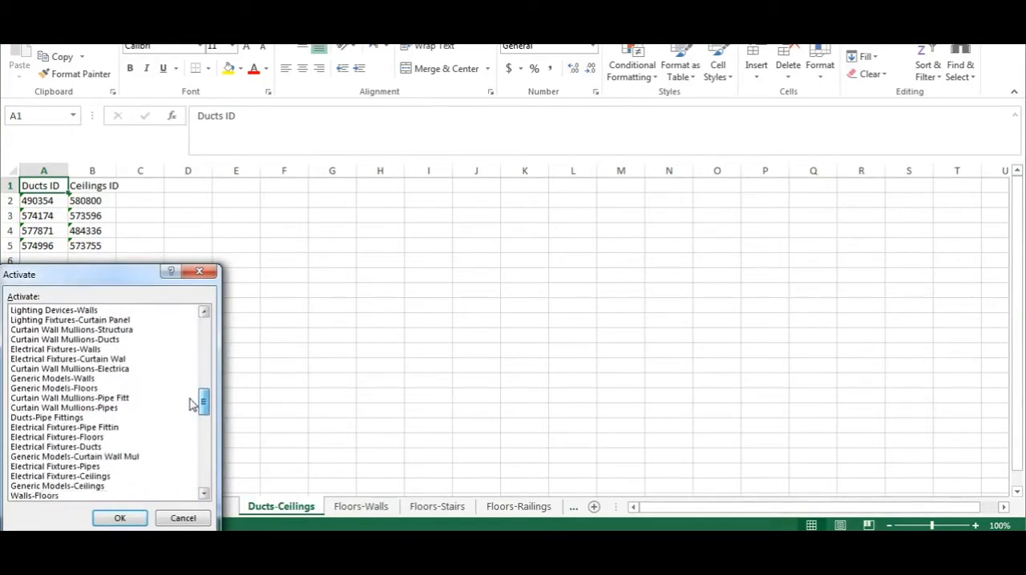
pyautogui.scroll(-3)
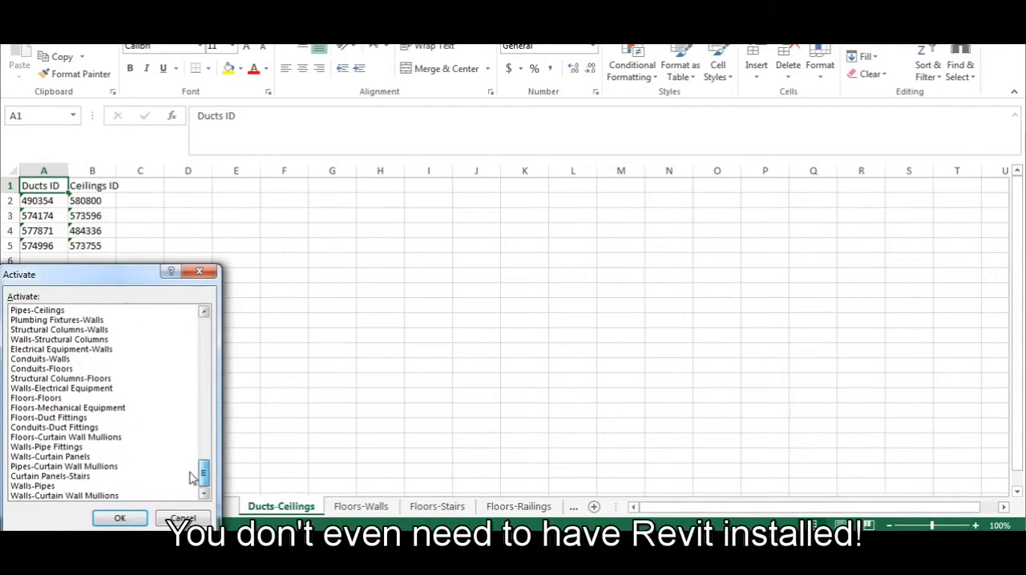